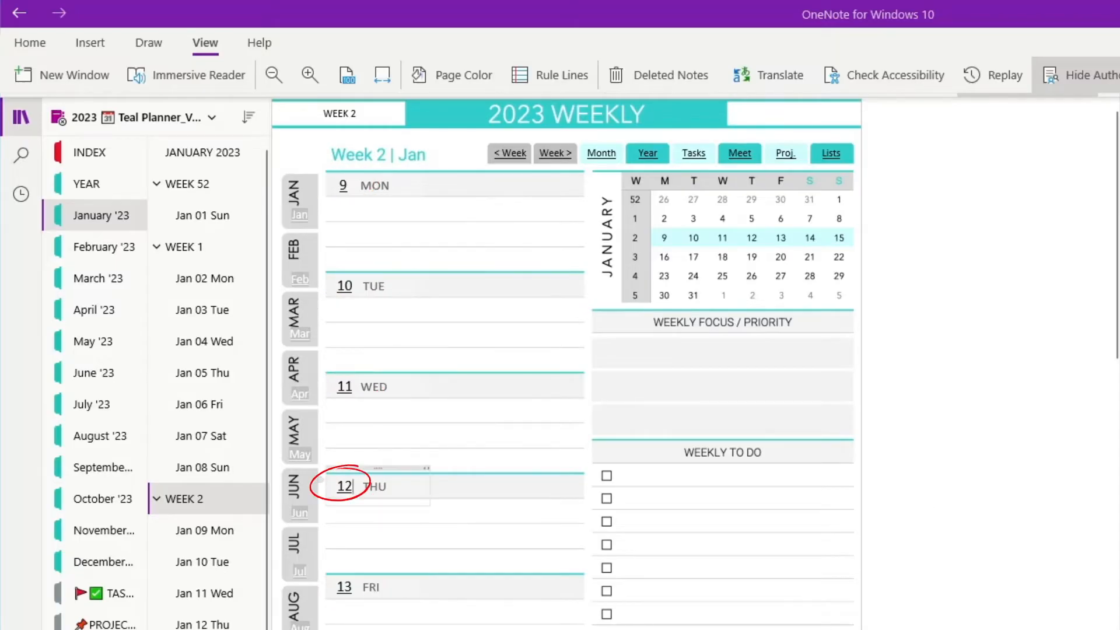
pyautogui.click(344, 487)
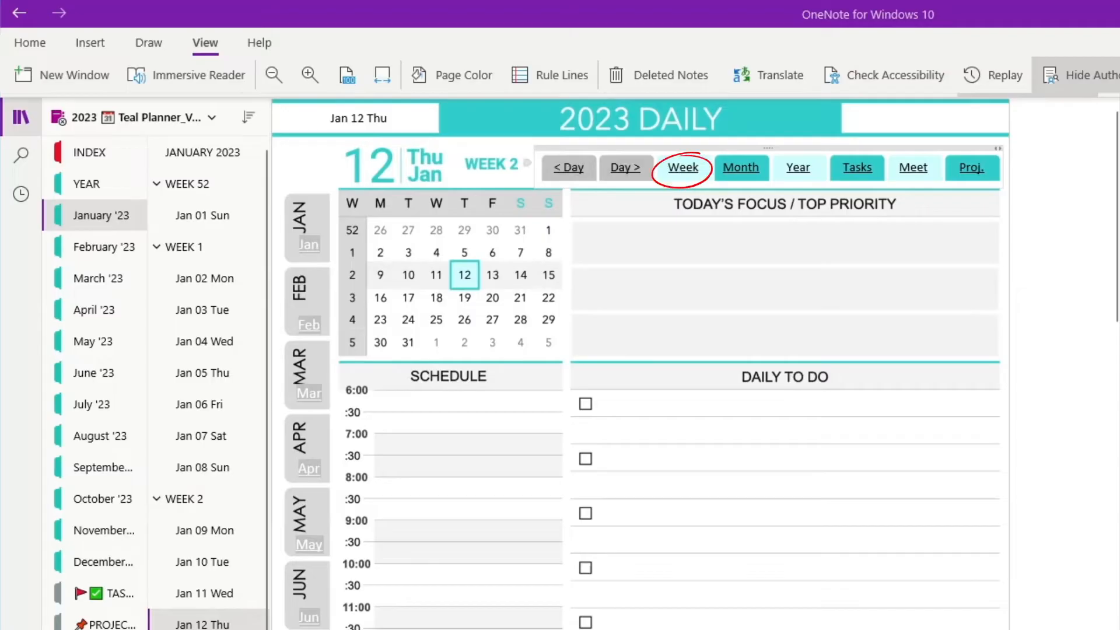
pyautogui.click(681, 167)
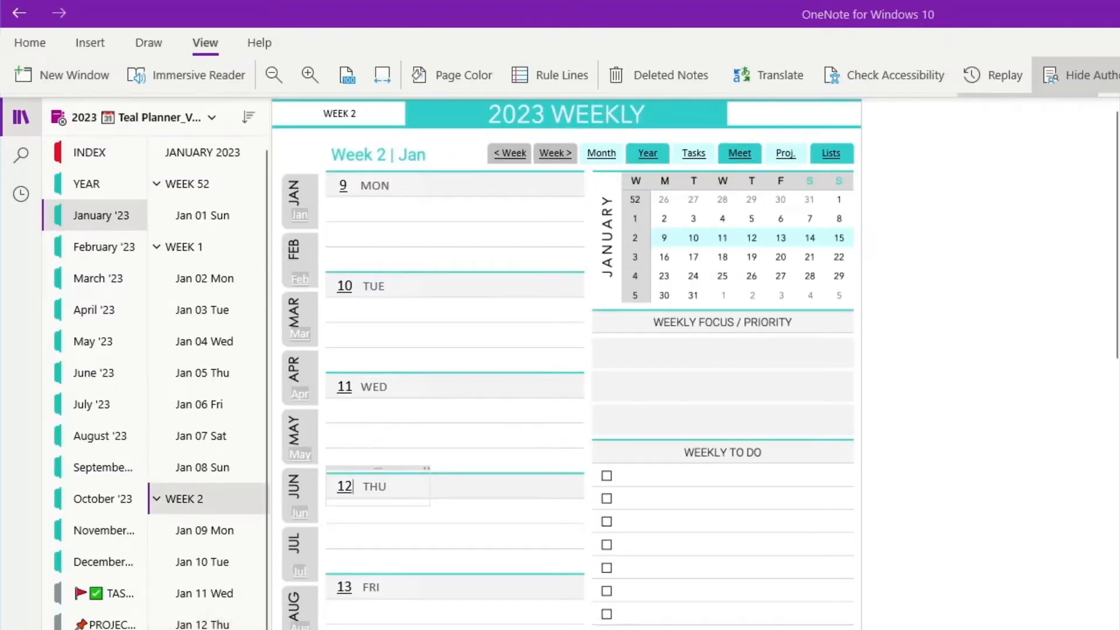